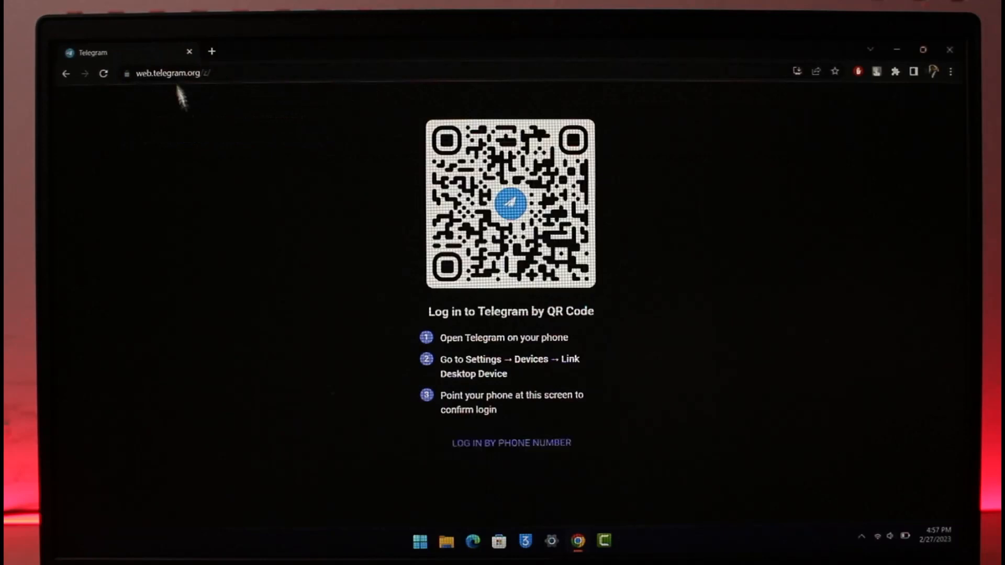
pyautogui.moveTo(474, 300)
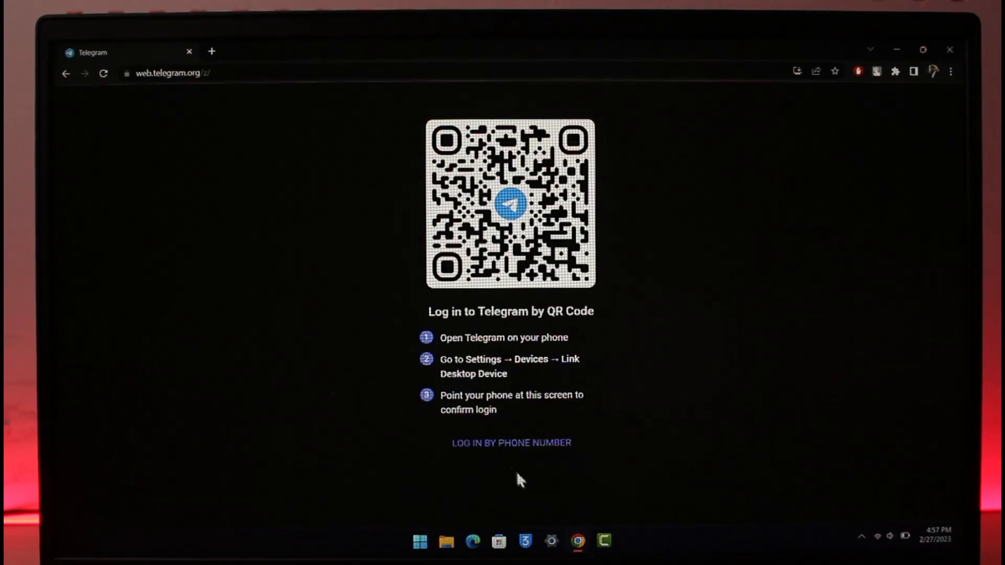
pyautogui.moveTo(536, 465)
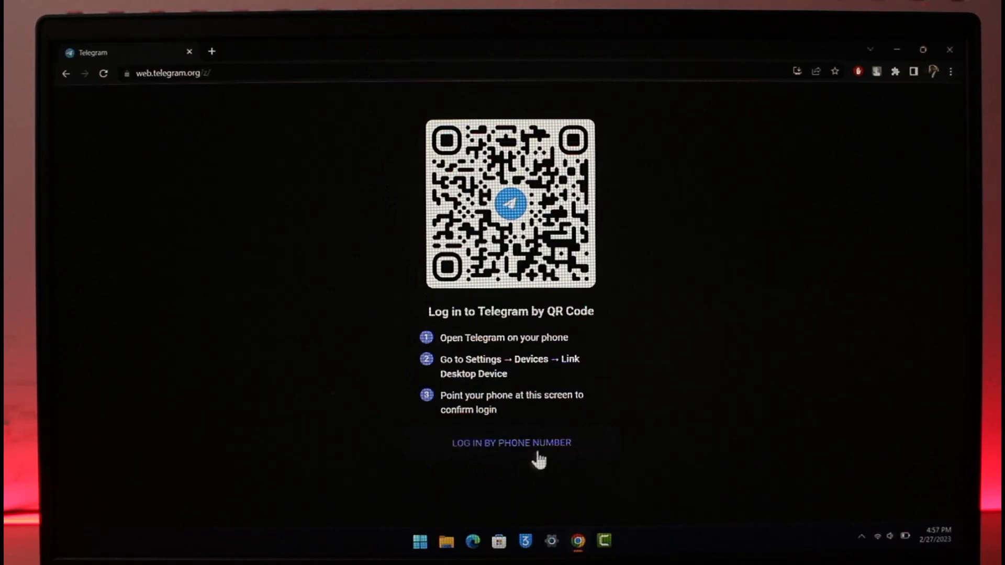
pyautogui.click(511, 443)
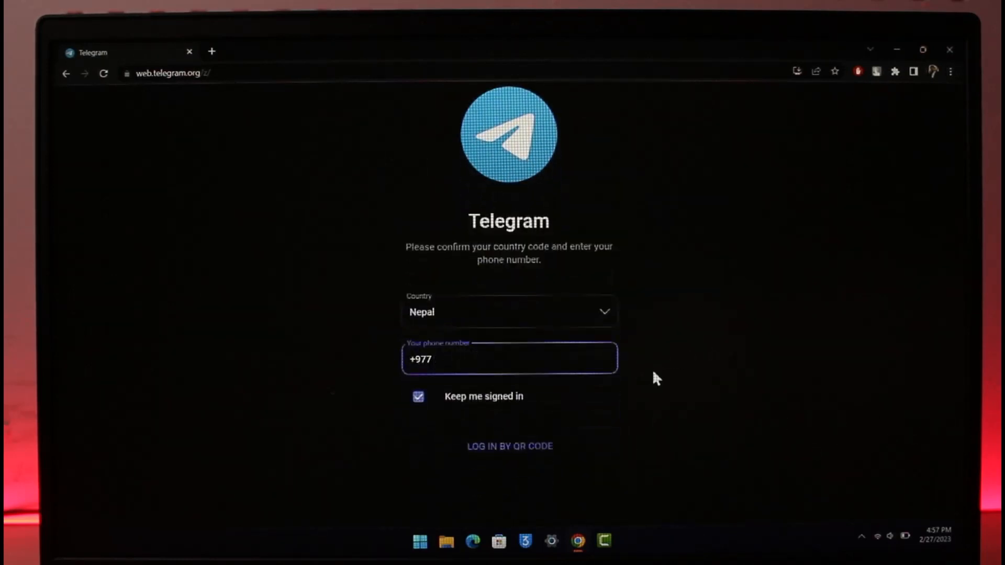
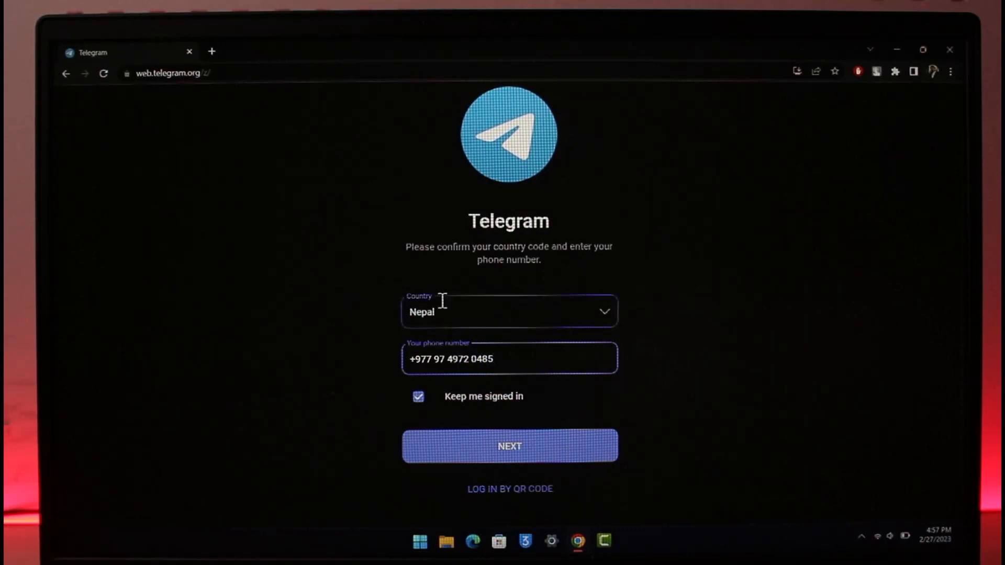
pyautogui.click(510, 446)
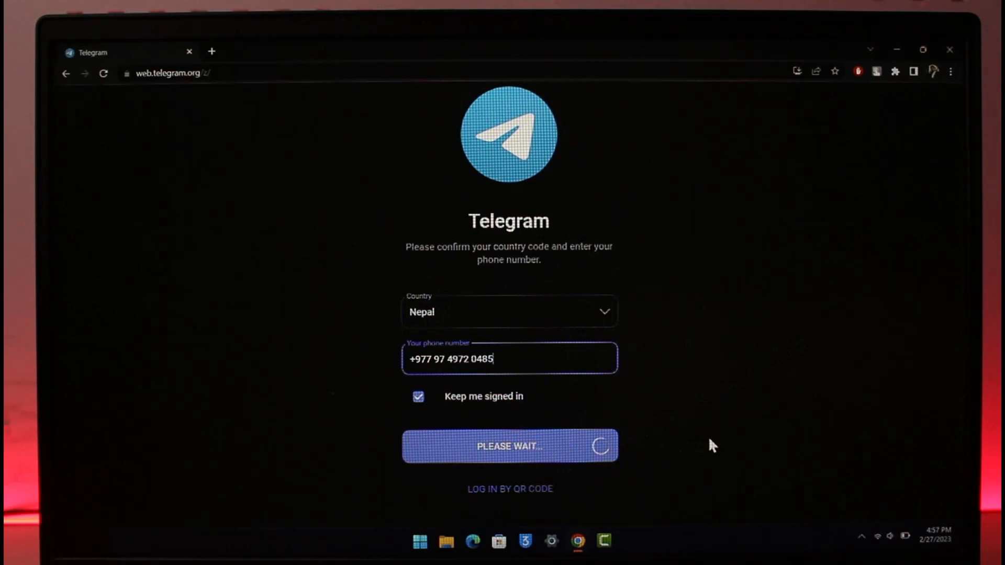
# Confirm Next again so the login code entry screen appears.
pyautogui.click(510, 446)
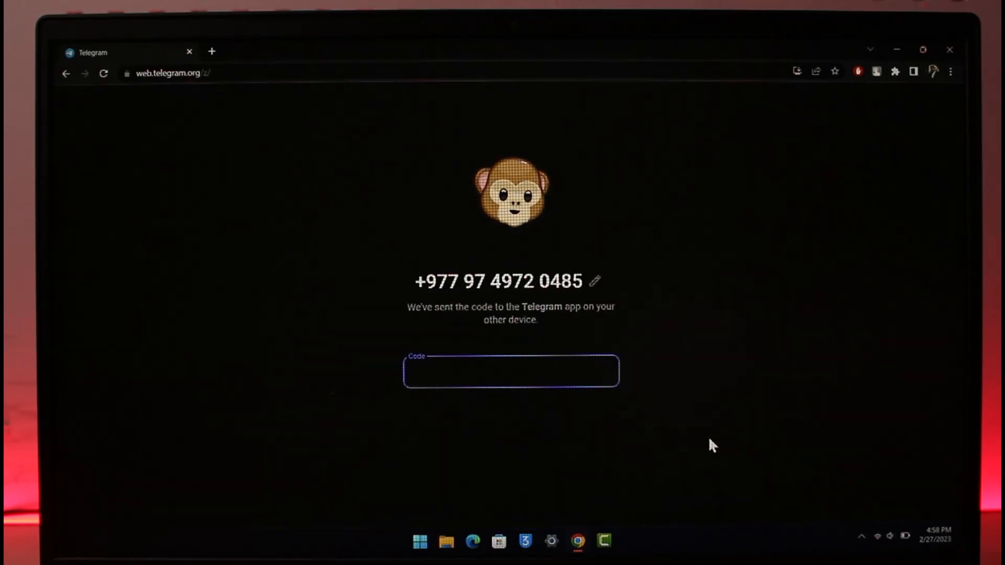
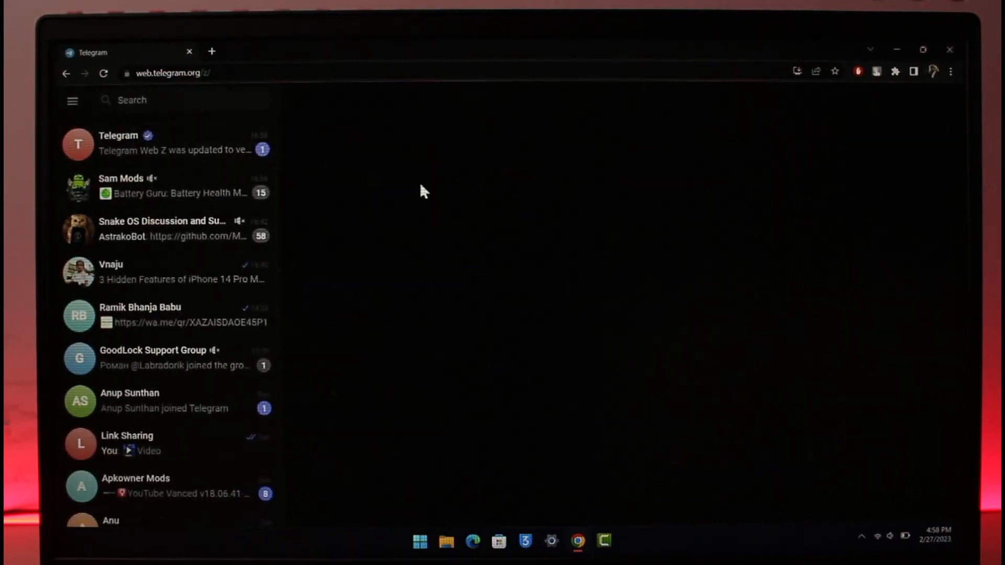
pyautogui.moveTo(405, 190)
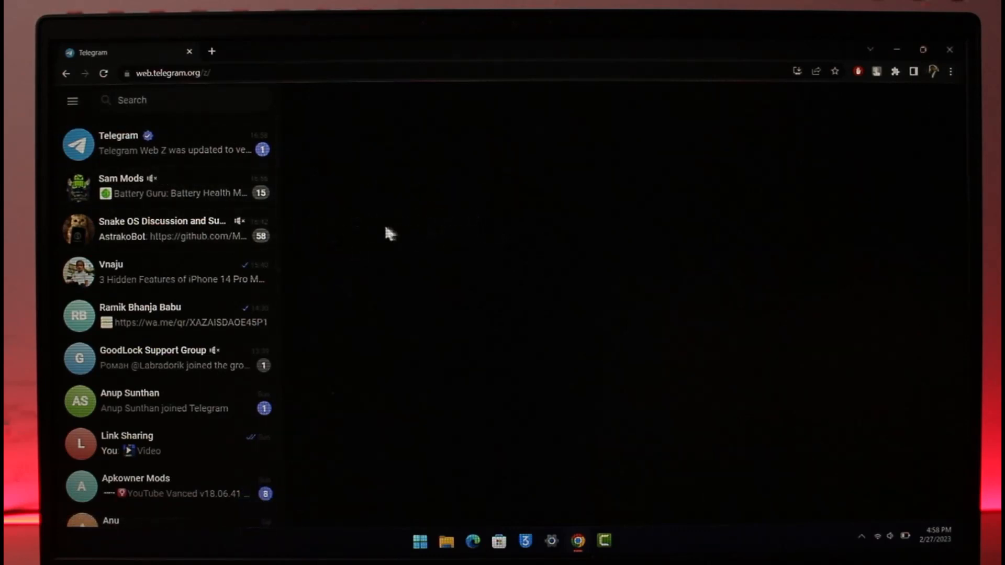
# Minimize the browser and refresh the Windows desktop.
pyautogui.click(167, 186)
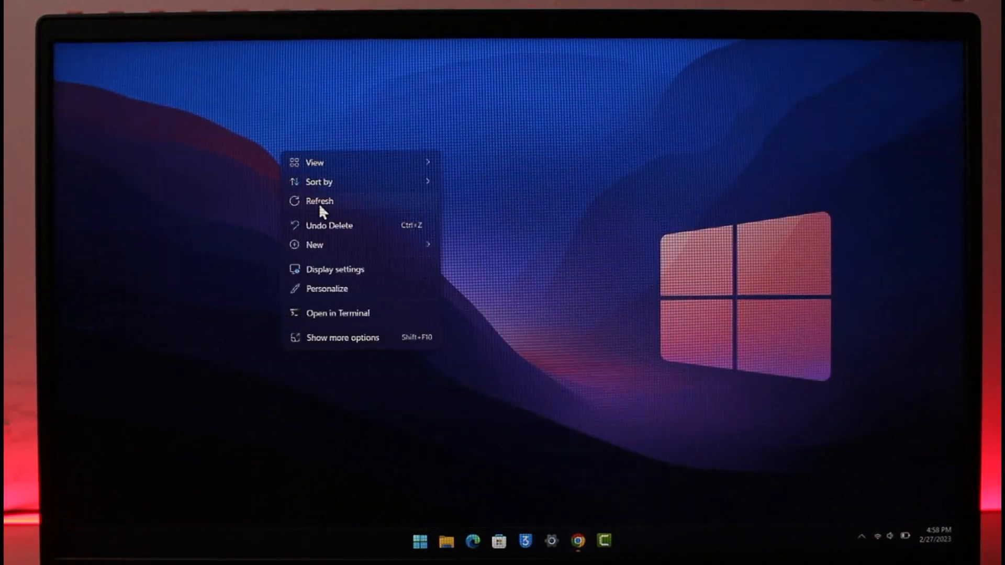
pyautogui.click(320, 201)
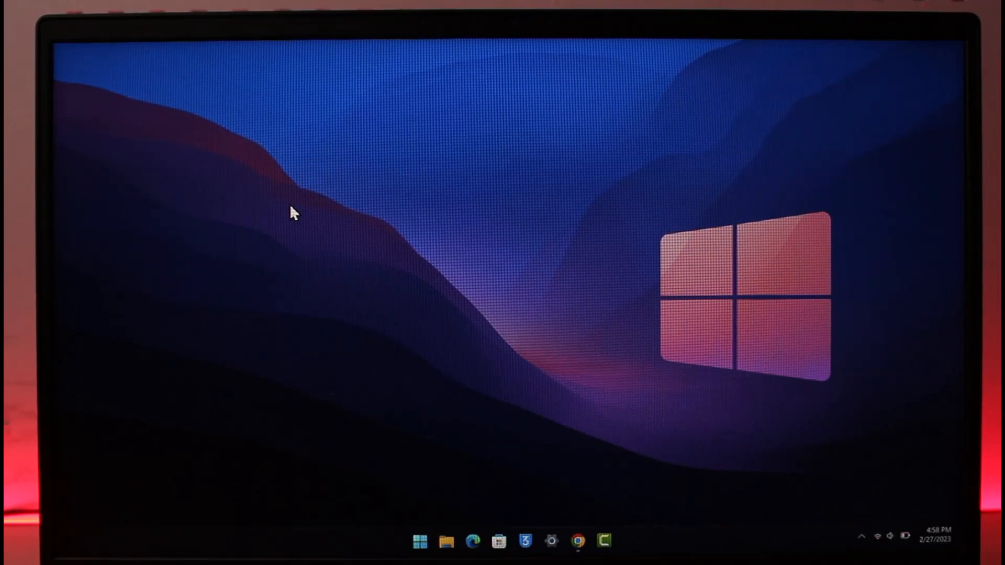